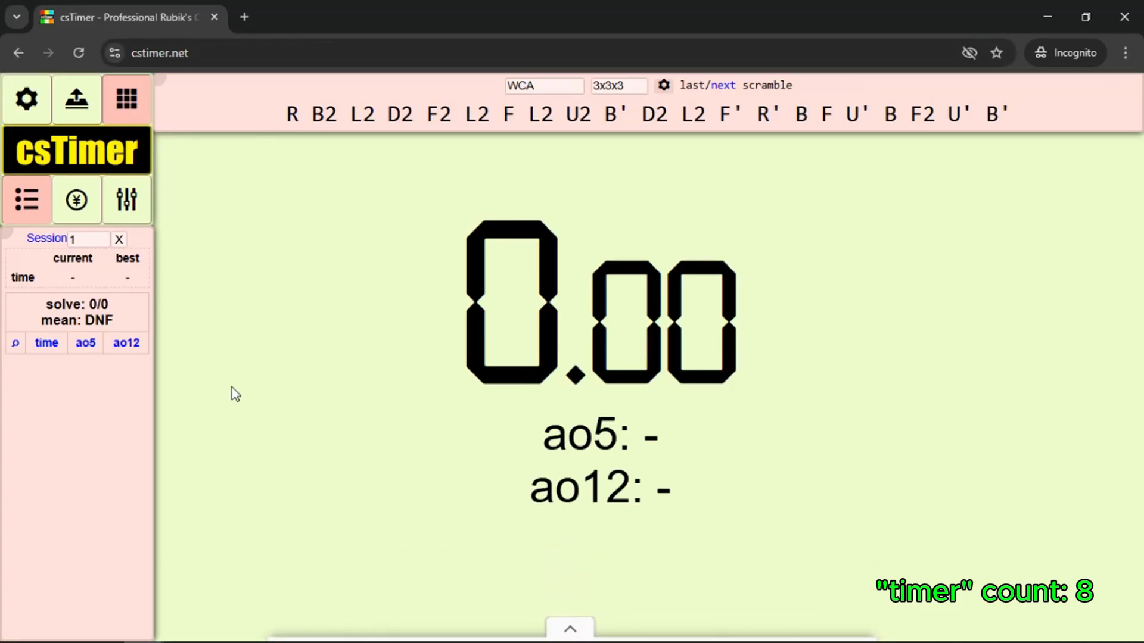
pyautogui.moveTo(27, 98)
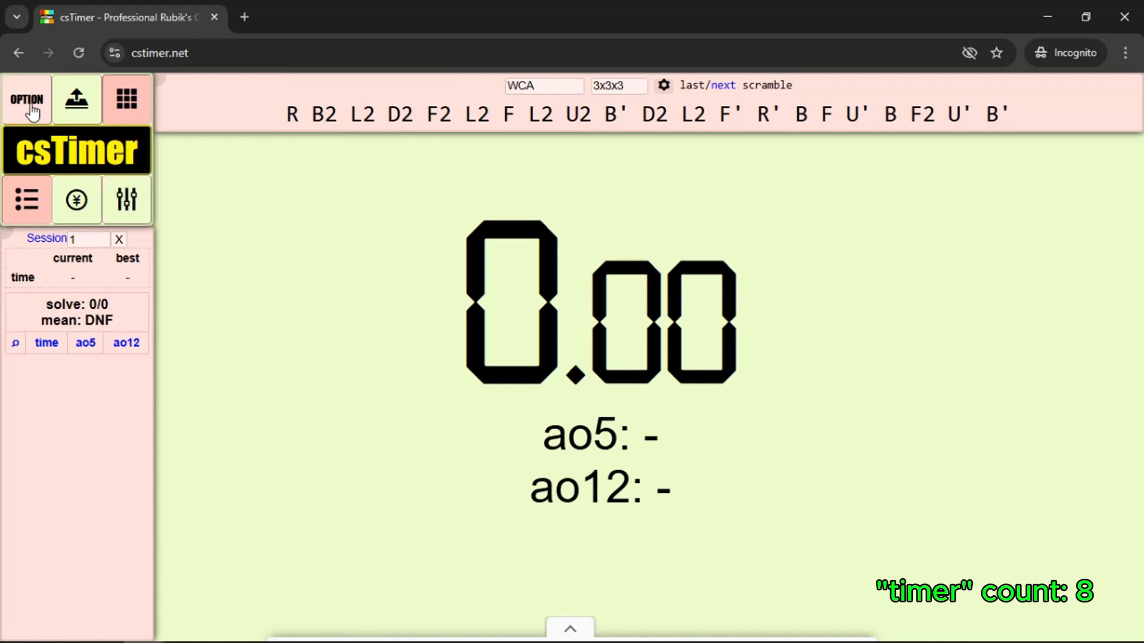
# Open the csTimer options dialog on its global settings
pyautogui.click(27, 100)
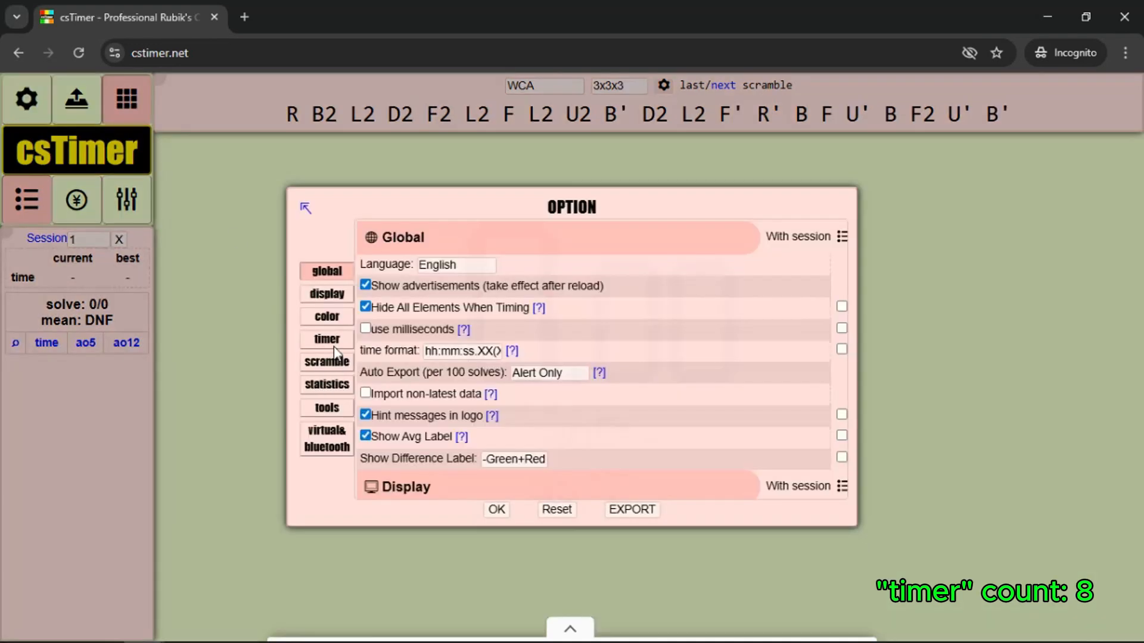
# Set timer entry to stackmat, allow microphone access, and confirm the options
pyautogui.click(326, 338)
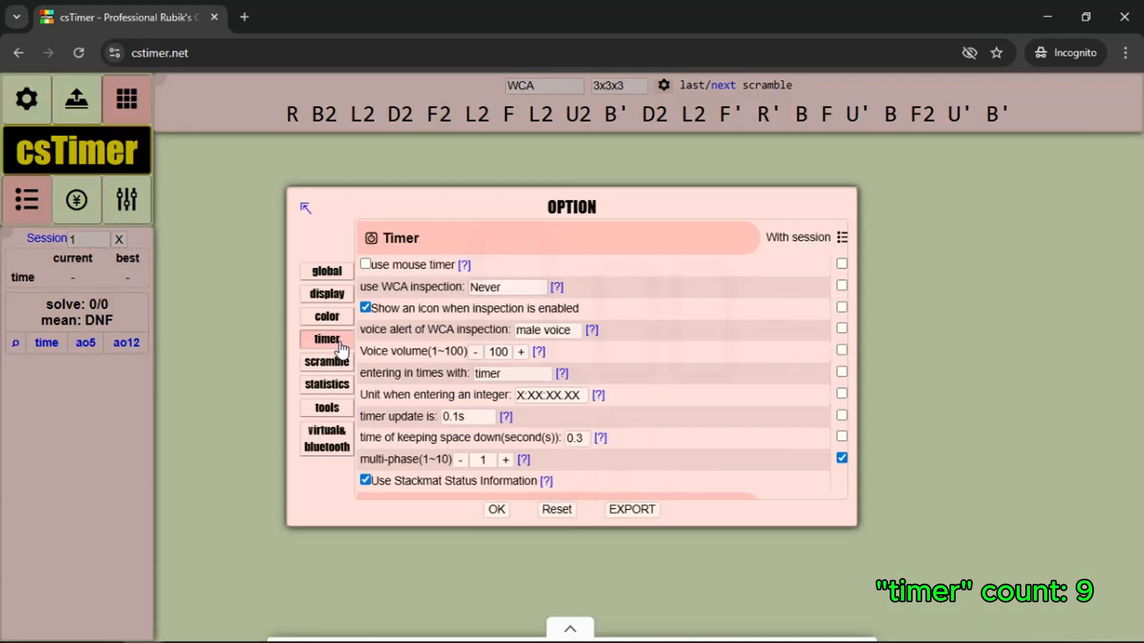
pyautogui.moveTo(428, 380)
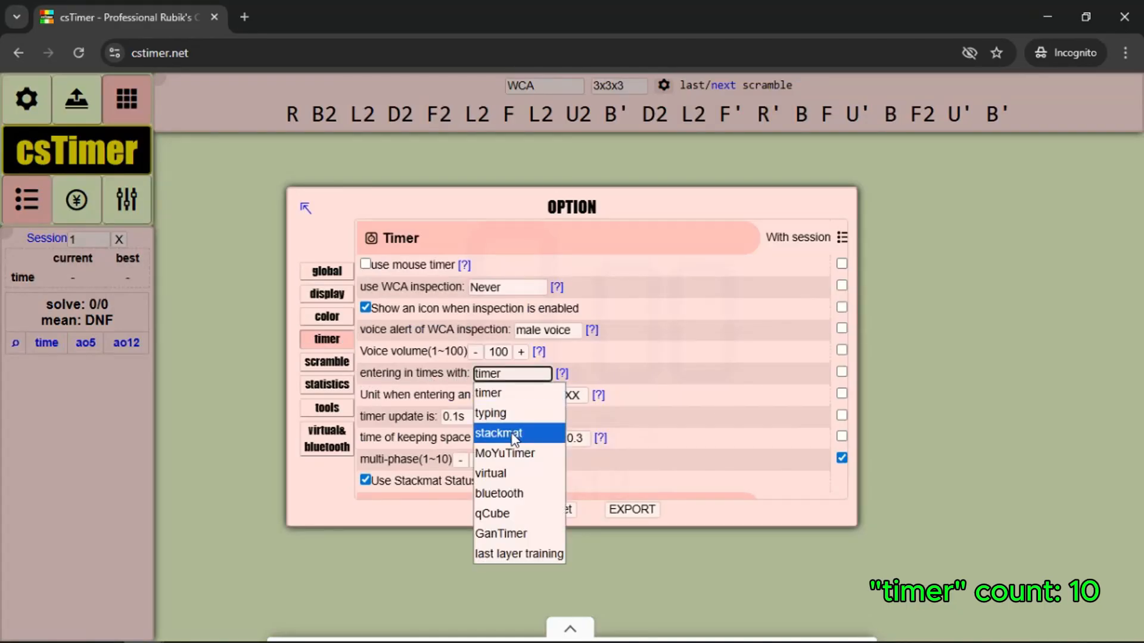
pyautogui.click(499, 433)
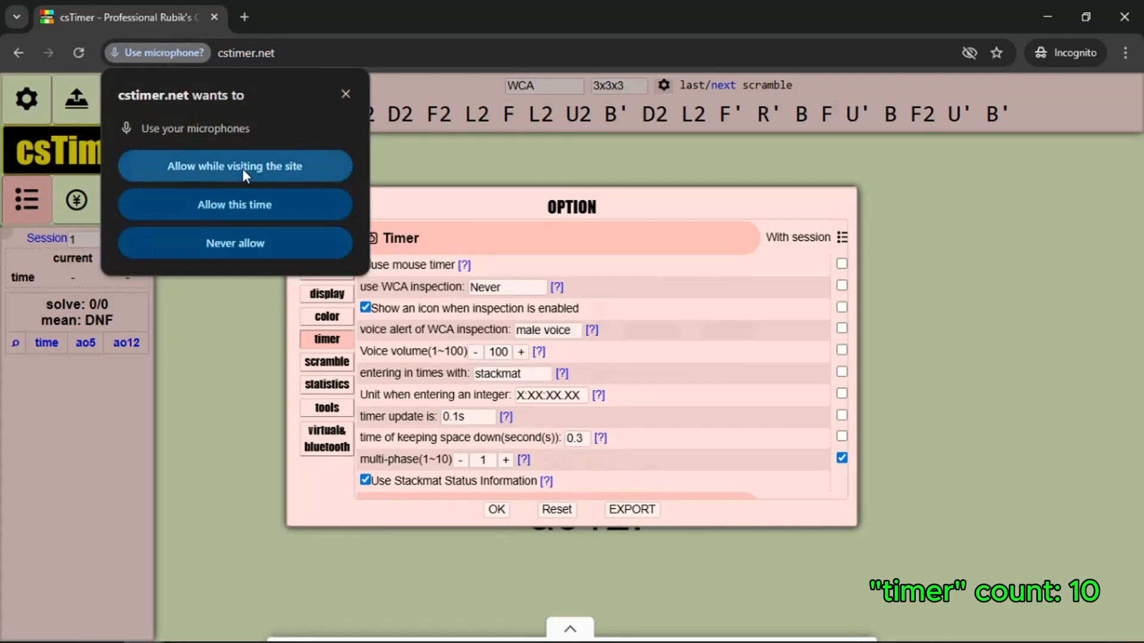
pyautogui.click(234, 166)
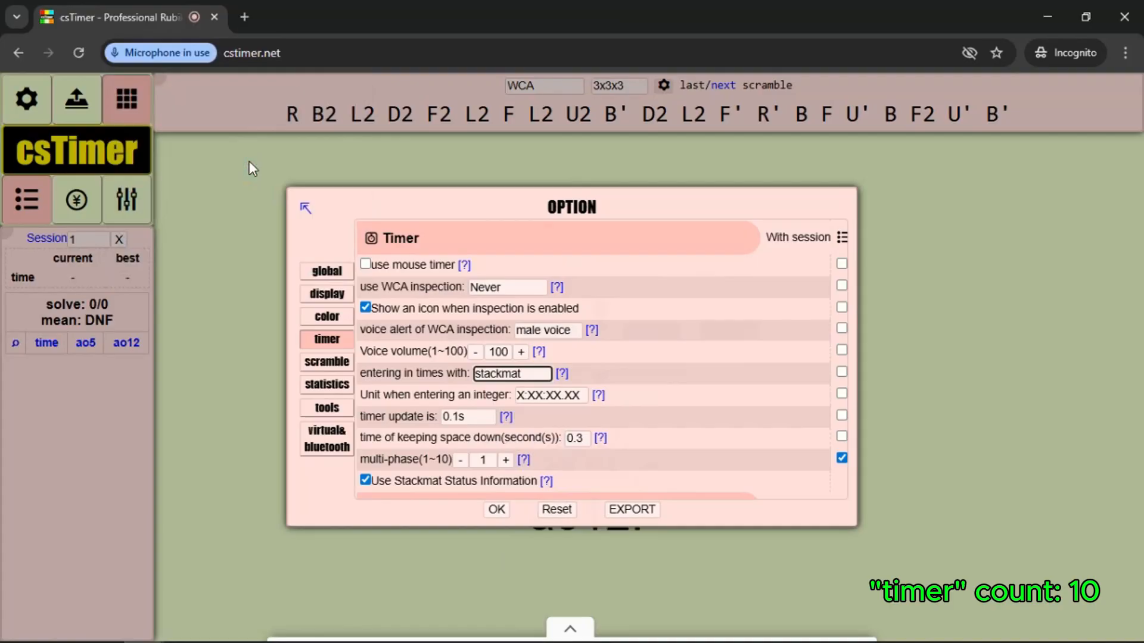
pyautogui.moveTo(302, 190)
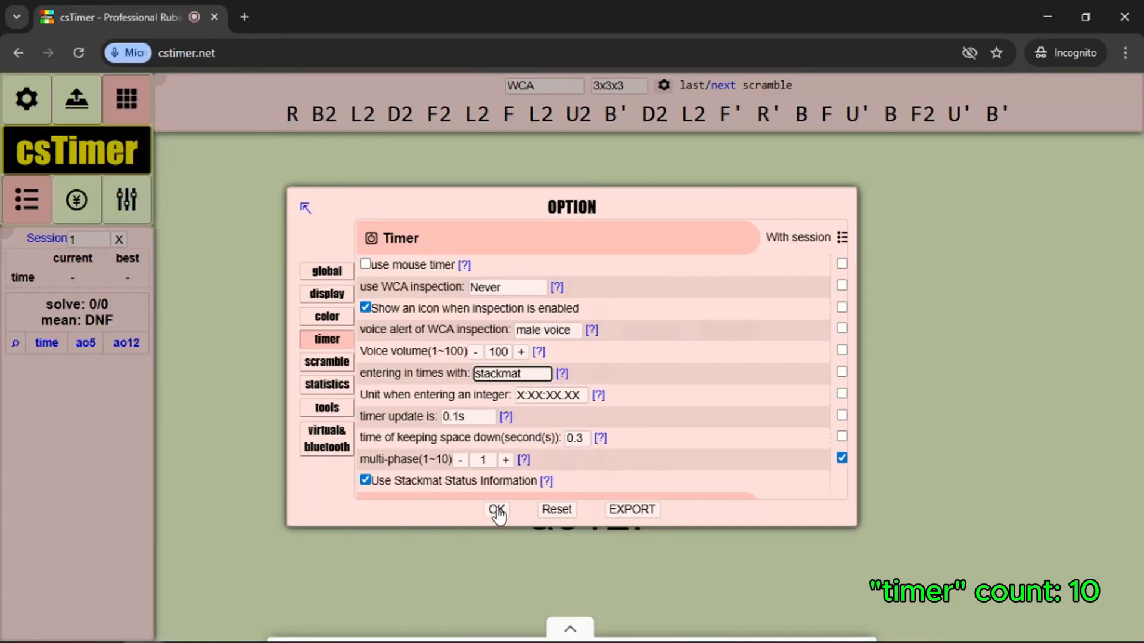
pyautogui.click(496, 509)
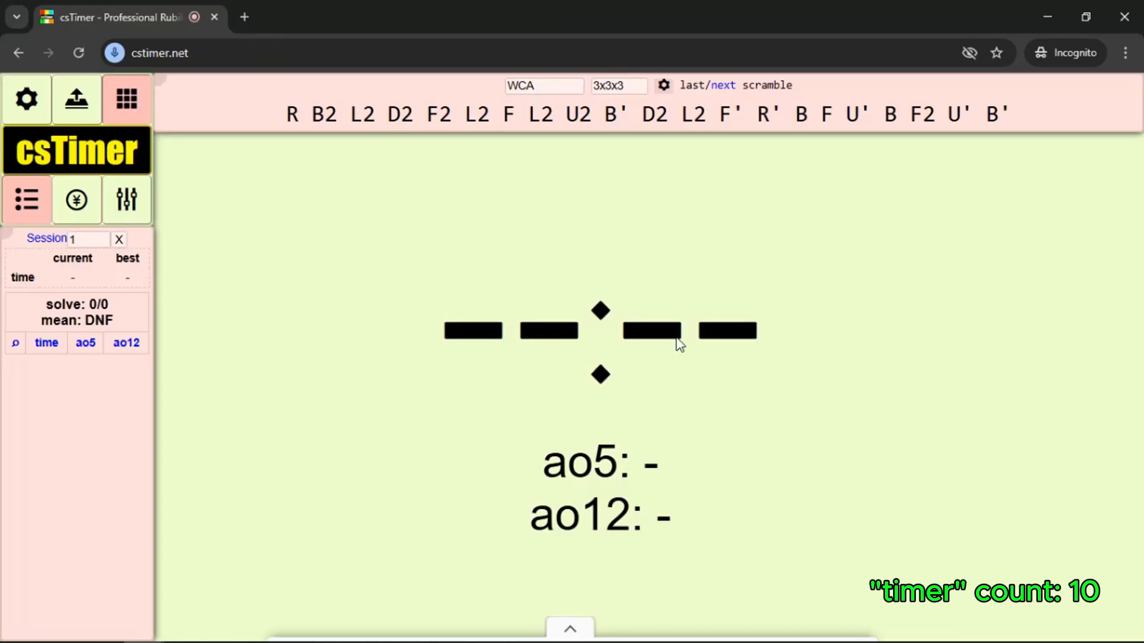
pyautogui.moveTo(496, 193)
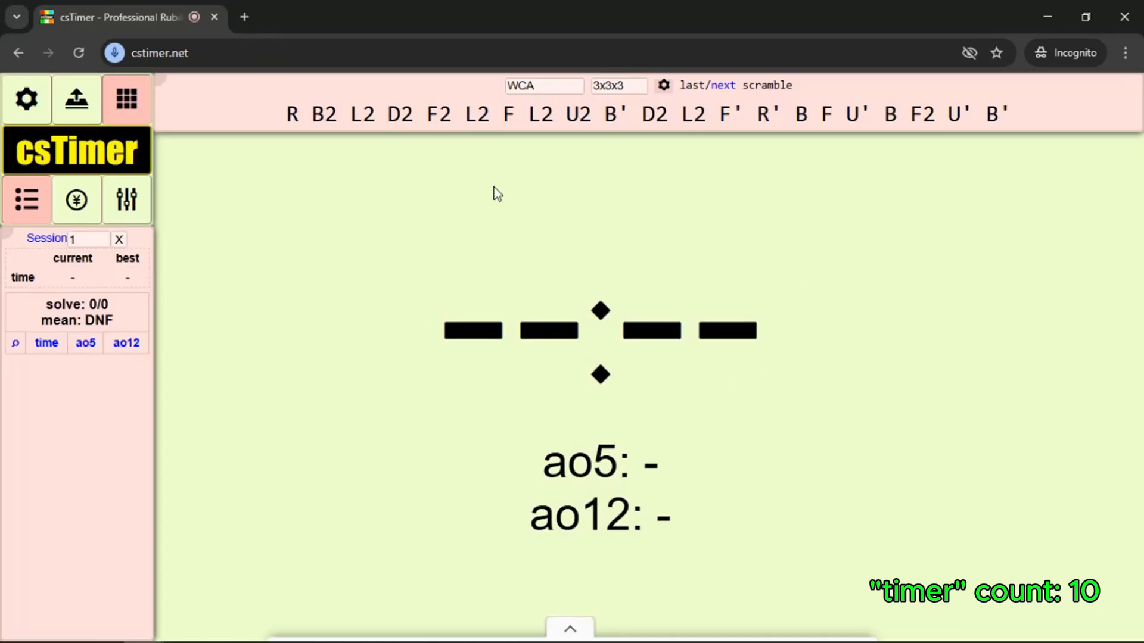
pyautogui.moveTo(458, 374)
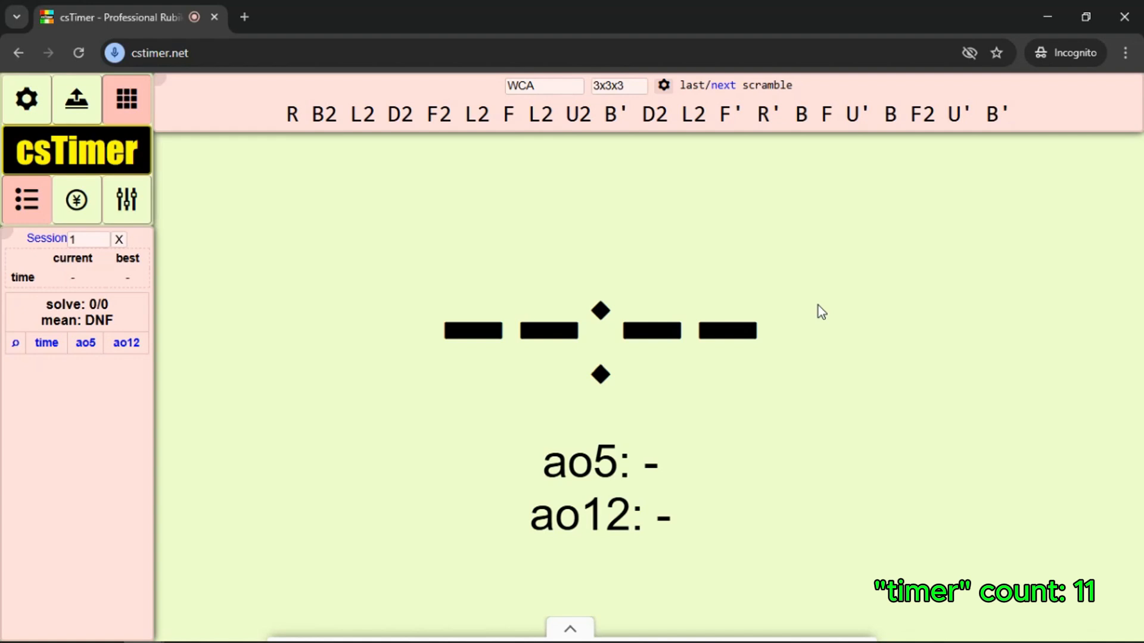
# Reset the stackmat signal so the csTimer display reads 0.00
pyautogui.press('space')
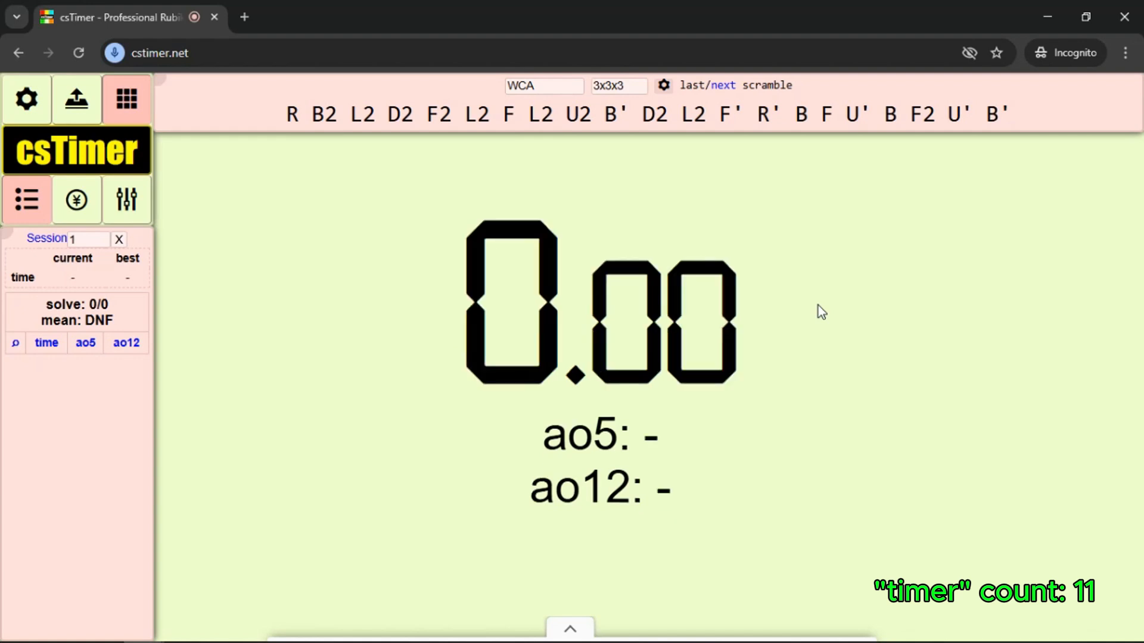
pyautogui.moveTo(689, 445)
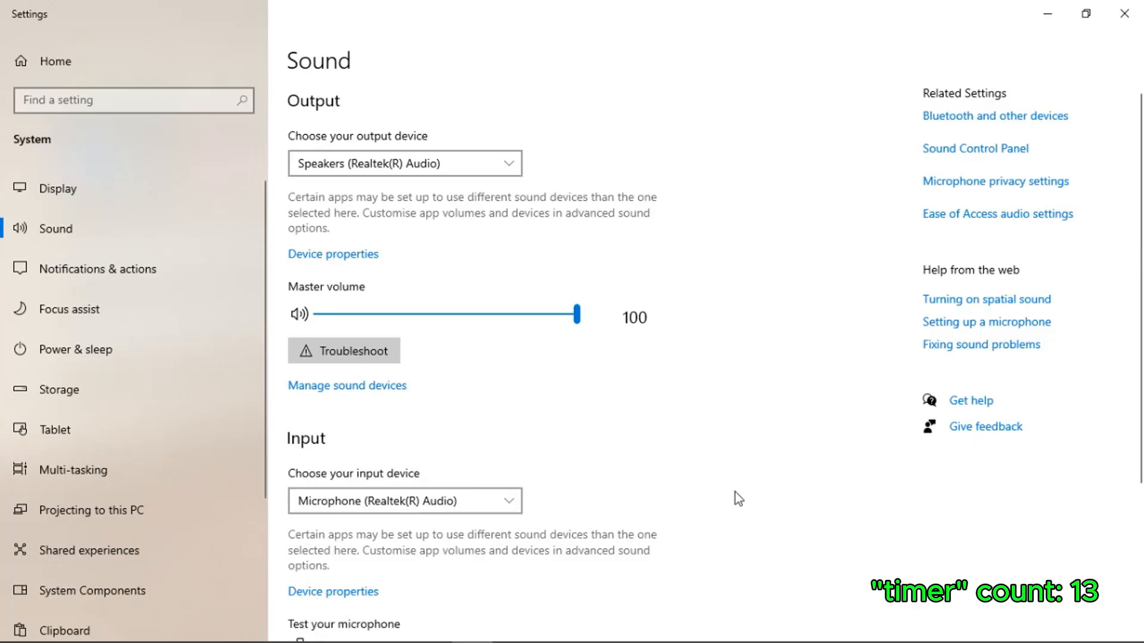
pyautogui.moveTo(733, 558)
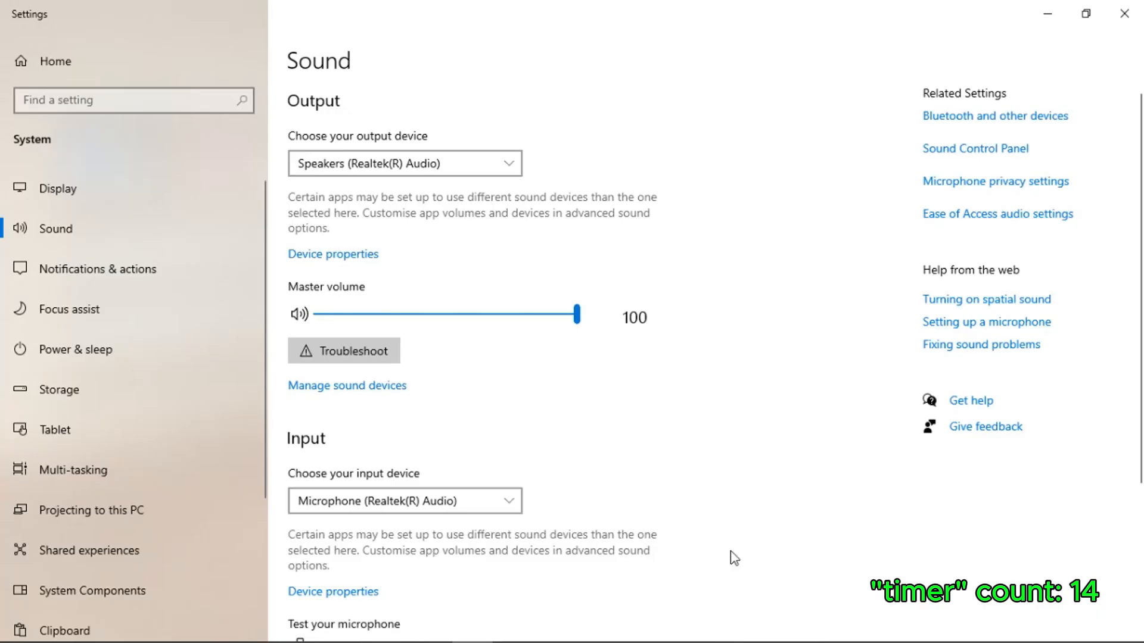
pyautogui.moveTo(313, 448)
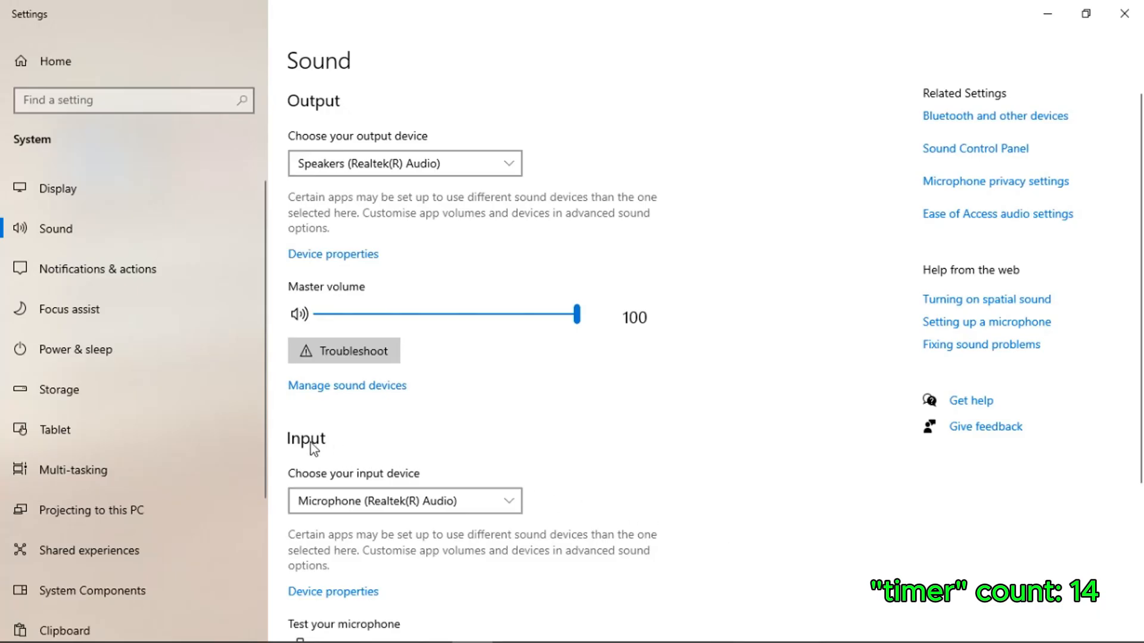
# Select Microphone (Realtek(R) Audio) as the Windows sound input device
pyautogui.click(404, 501)
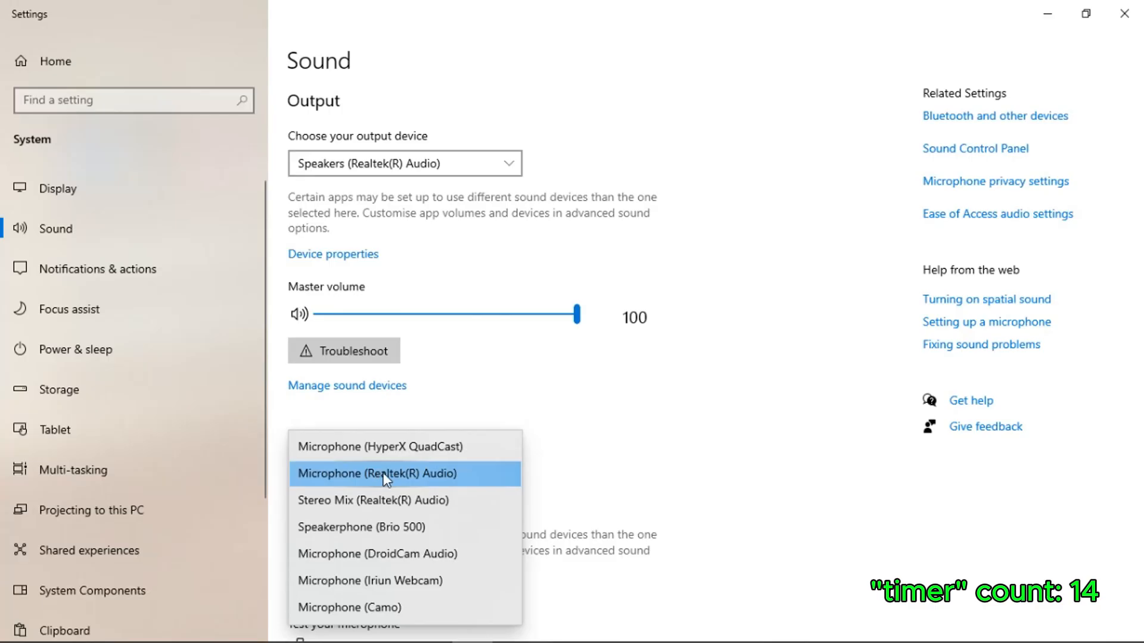
pyautogui.moveTo(422, 481)
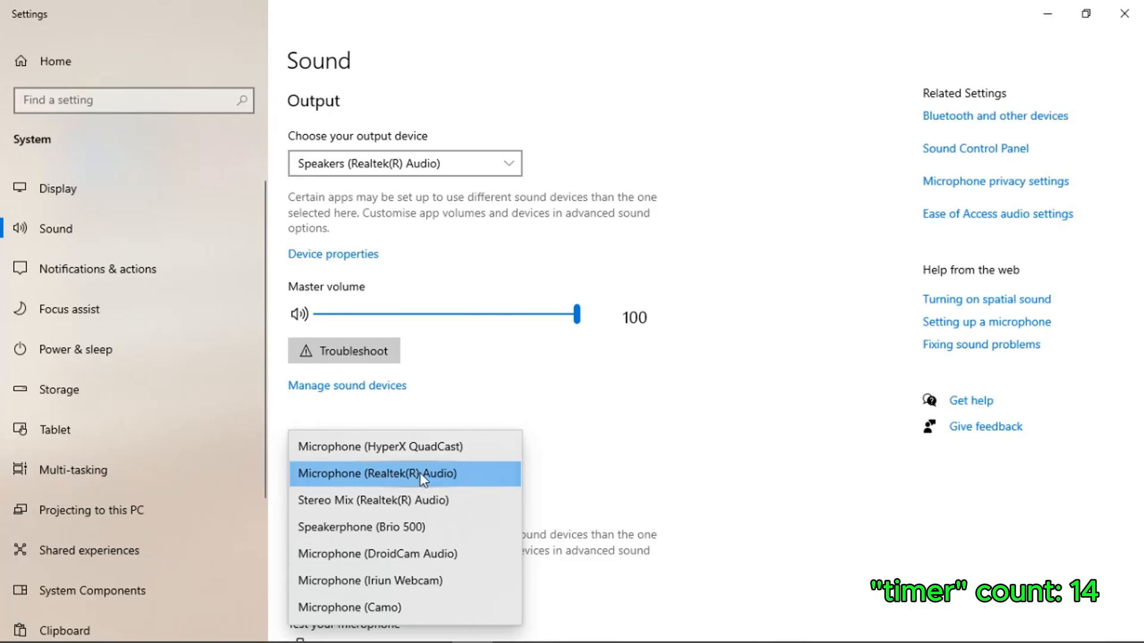
pyautogui.moveTo(372, 481)
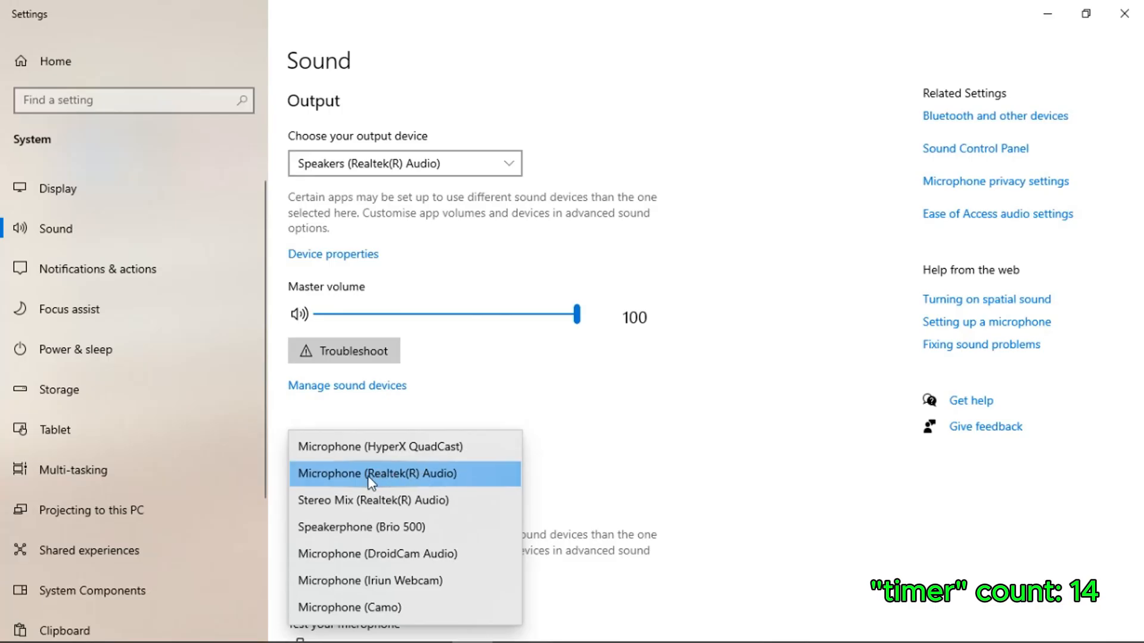
pyautogui.click(370, 473)
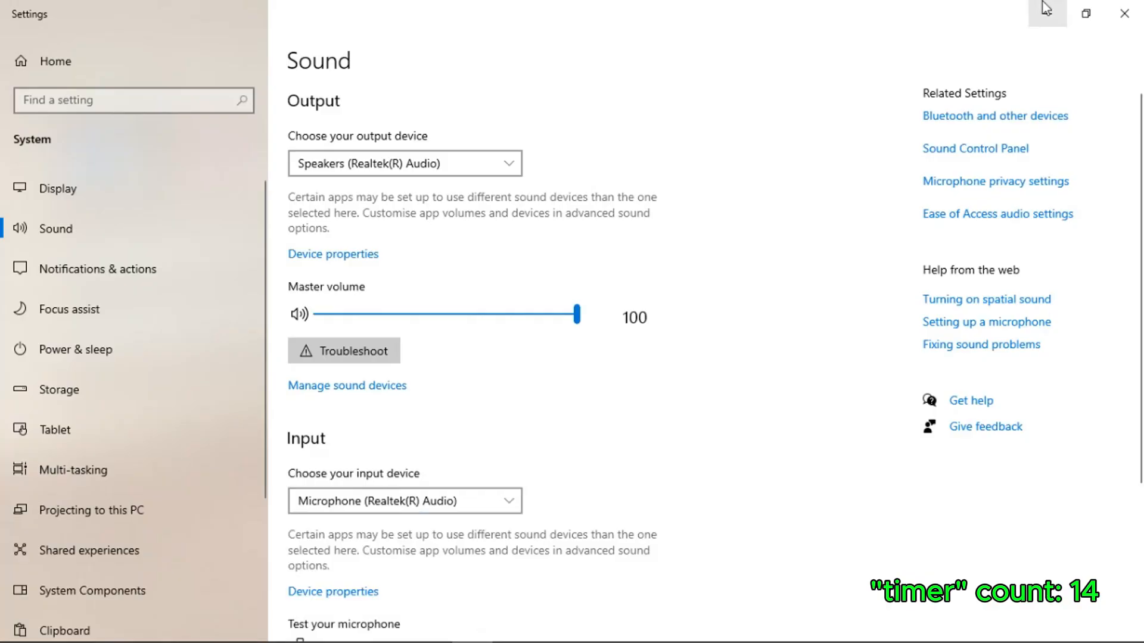